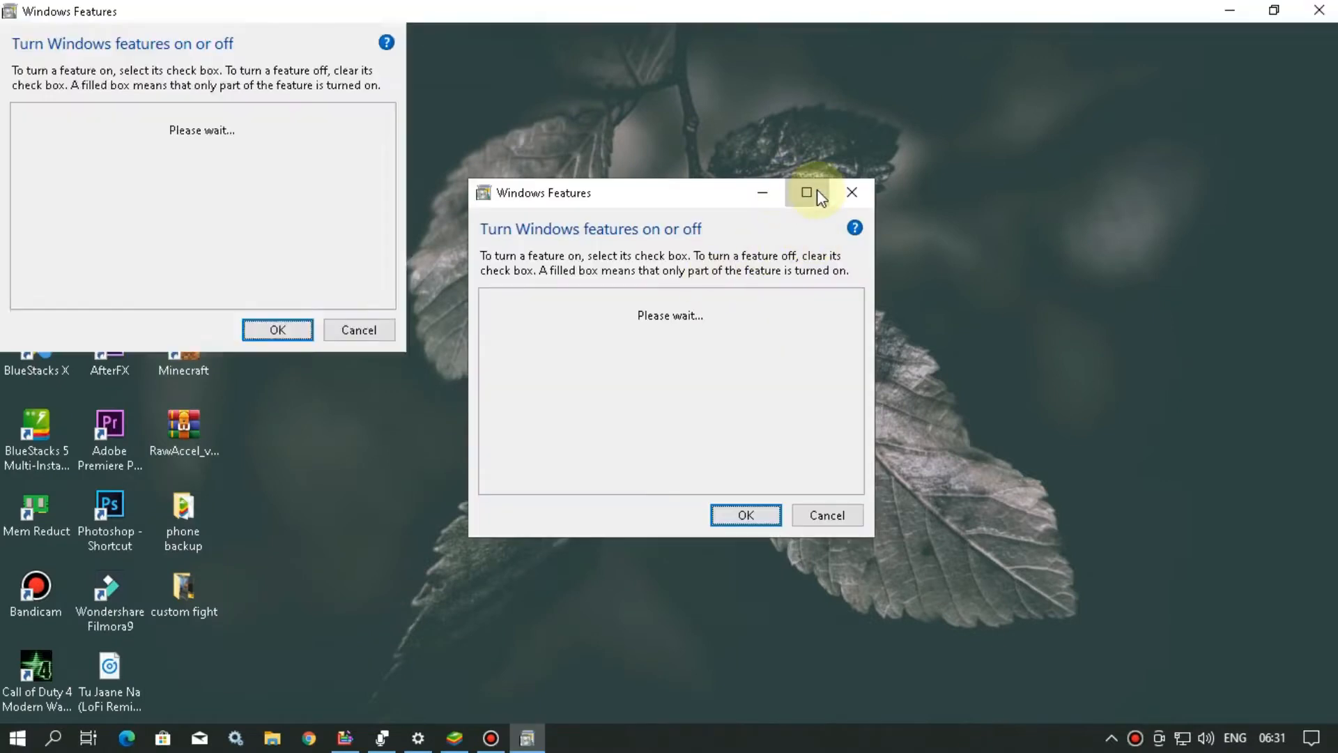
- Confirm the Windows Features list with Hyper-V left unchecked and close it
click(806, 192)
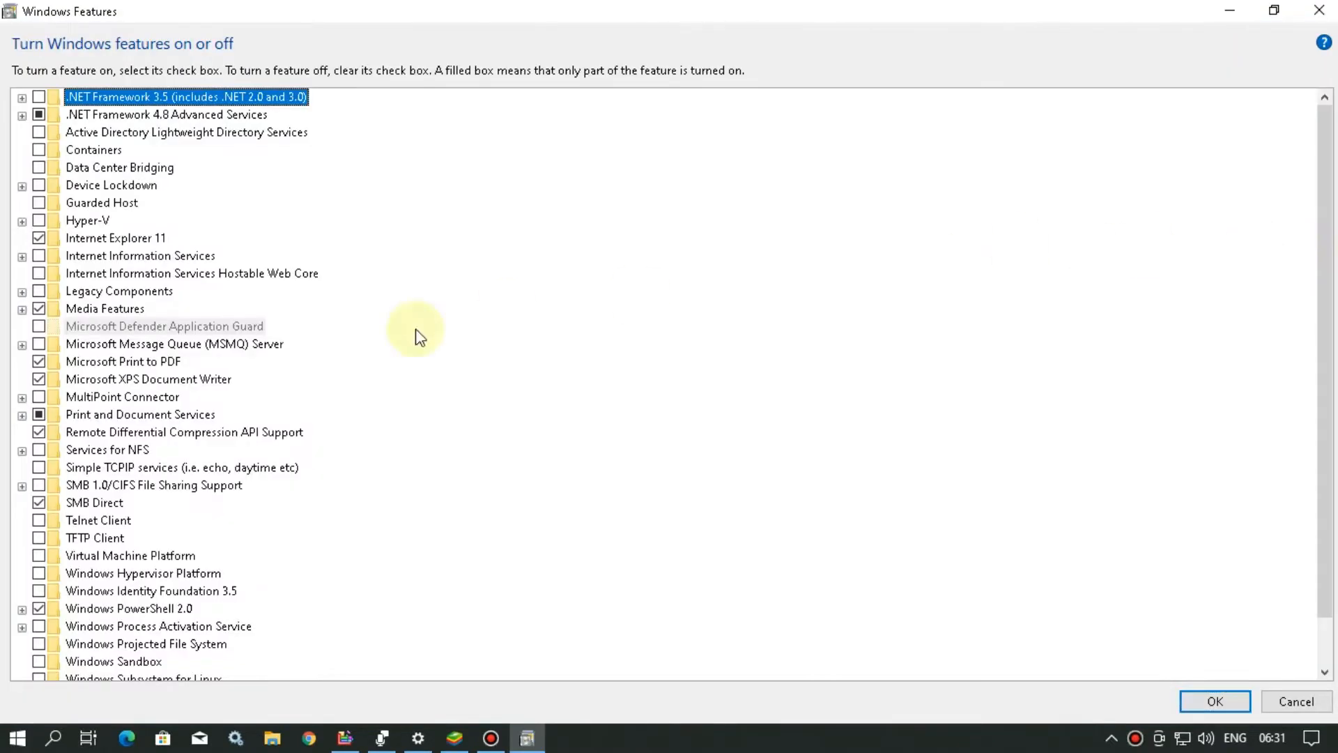
click(86, 220)
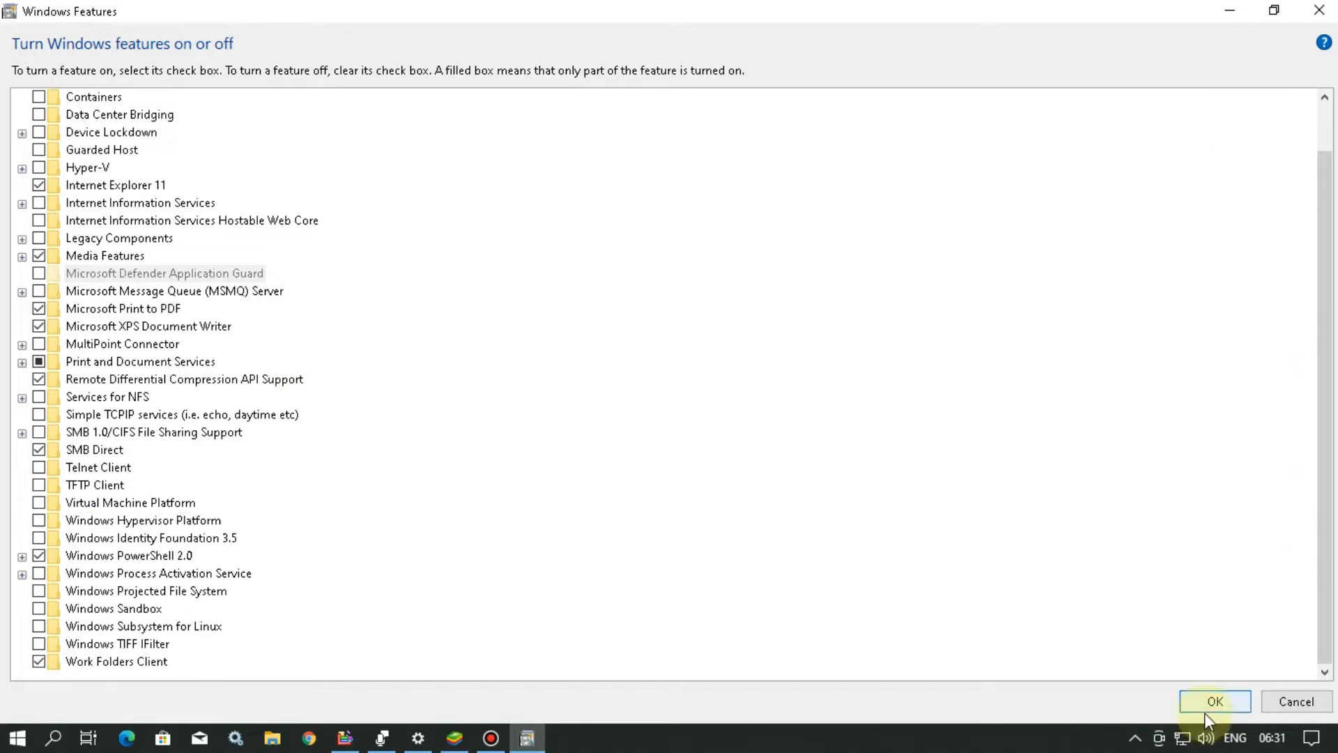
click(1213, 701)
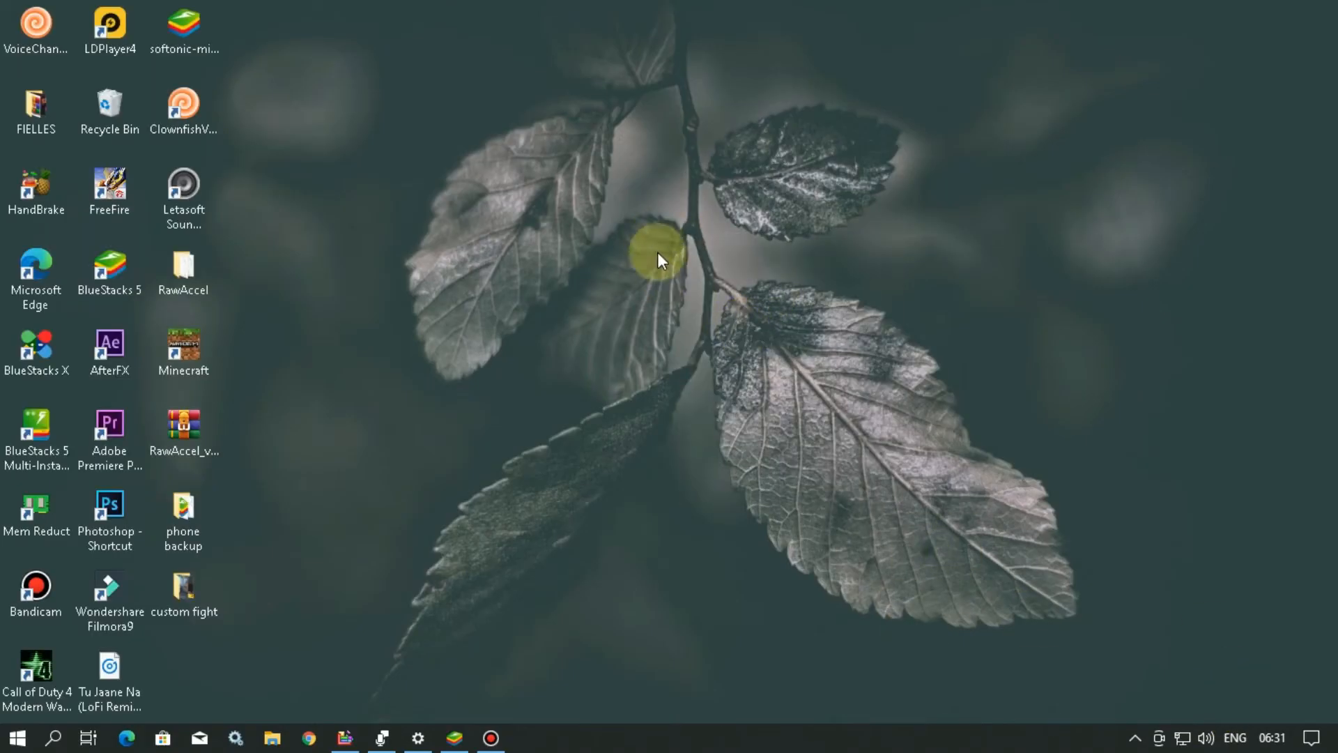
- Launch Defragment and Optimize Drives from Windows search
click(17, 738)
text(def)
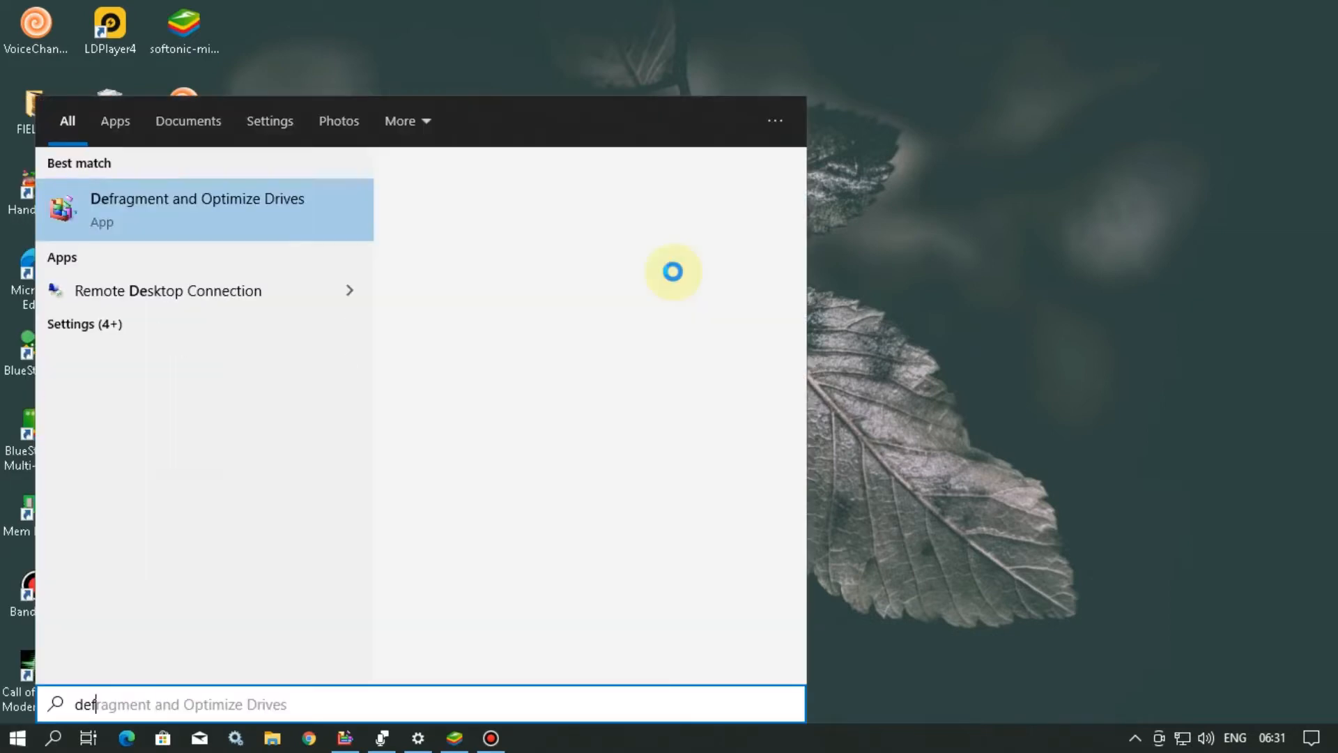
click(196, 209)
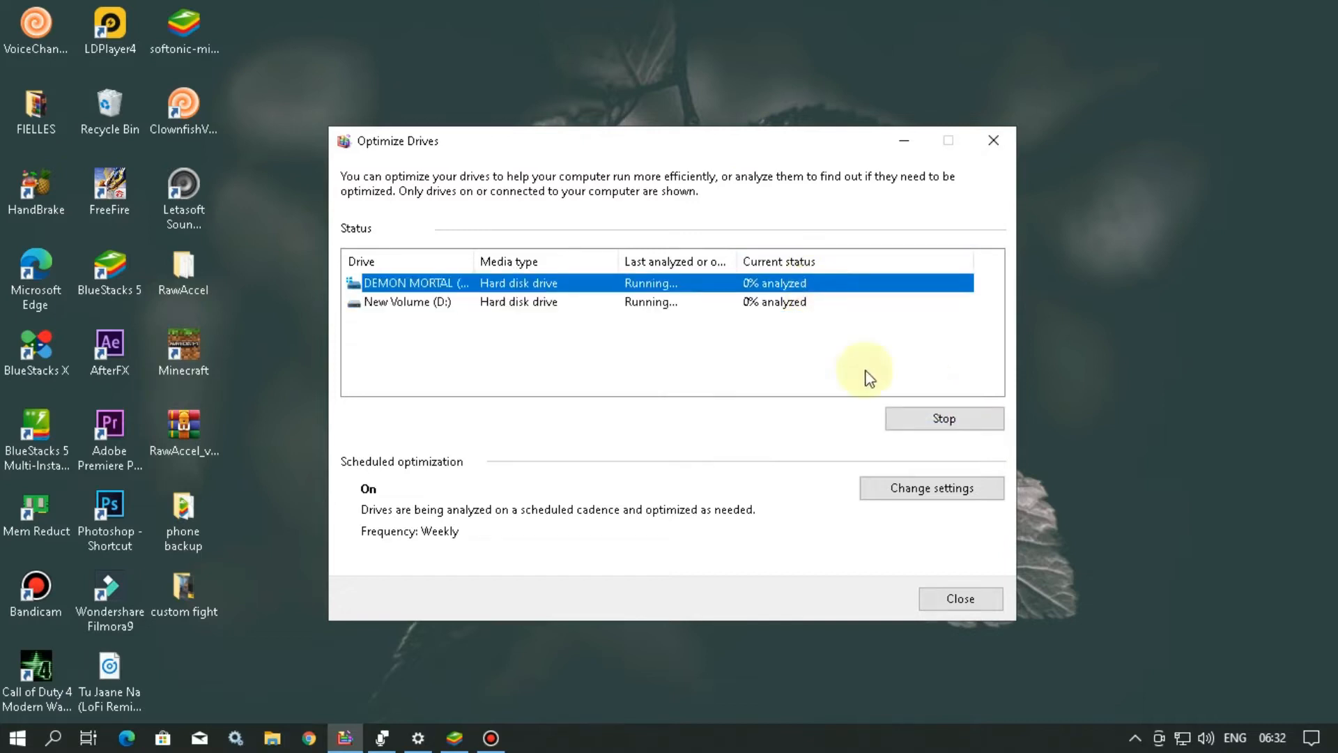
mouse_move(785, 364)
text(re)
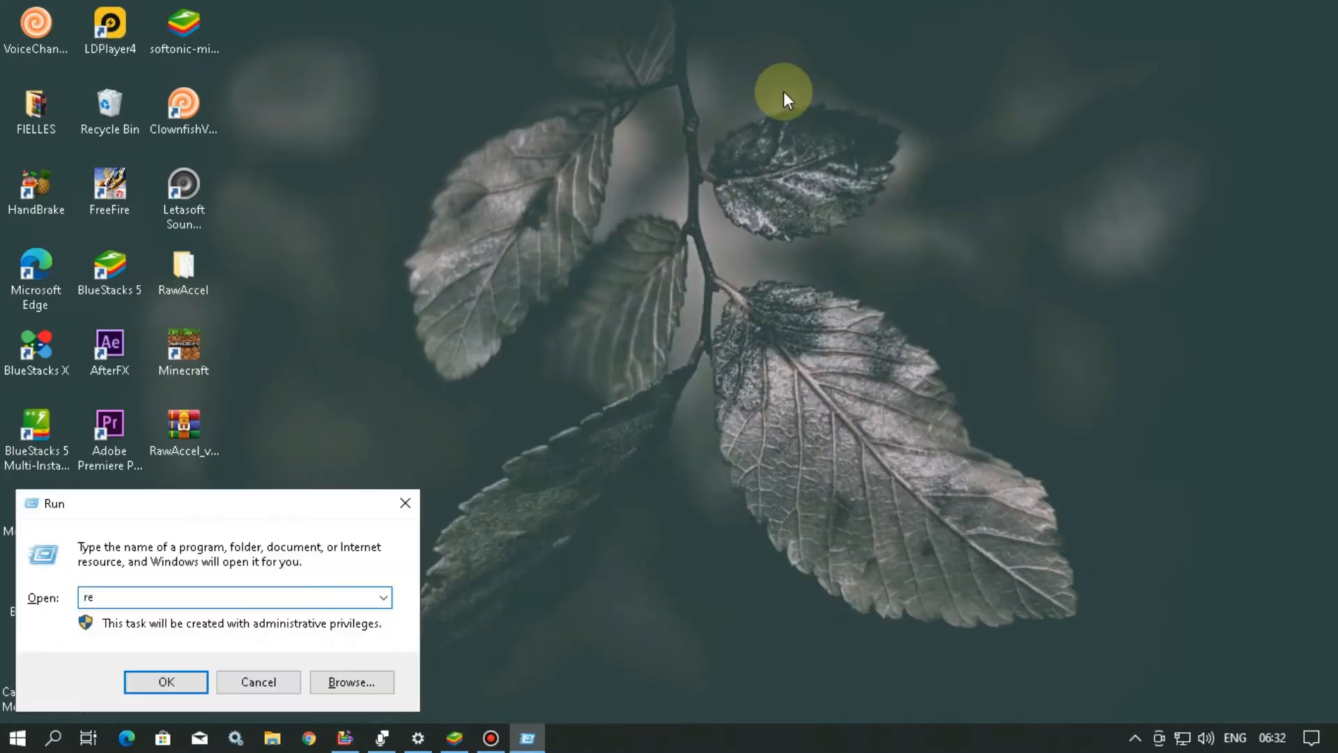
- Set Dedicated.Segment.Size under HKLM\SOFTWARE\BlueStacks_nxt to hexadecimal 200 (512) via regedit
click(166, 682)
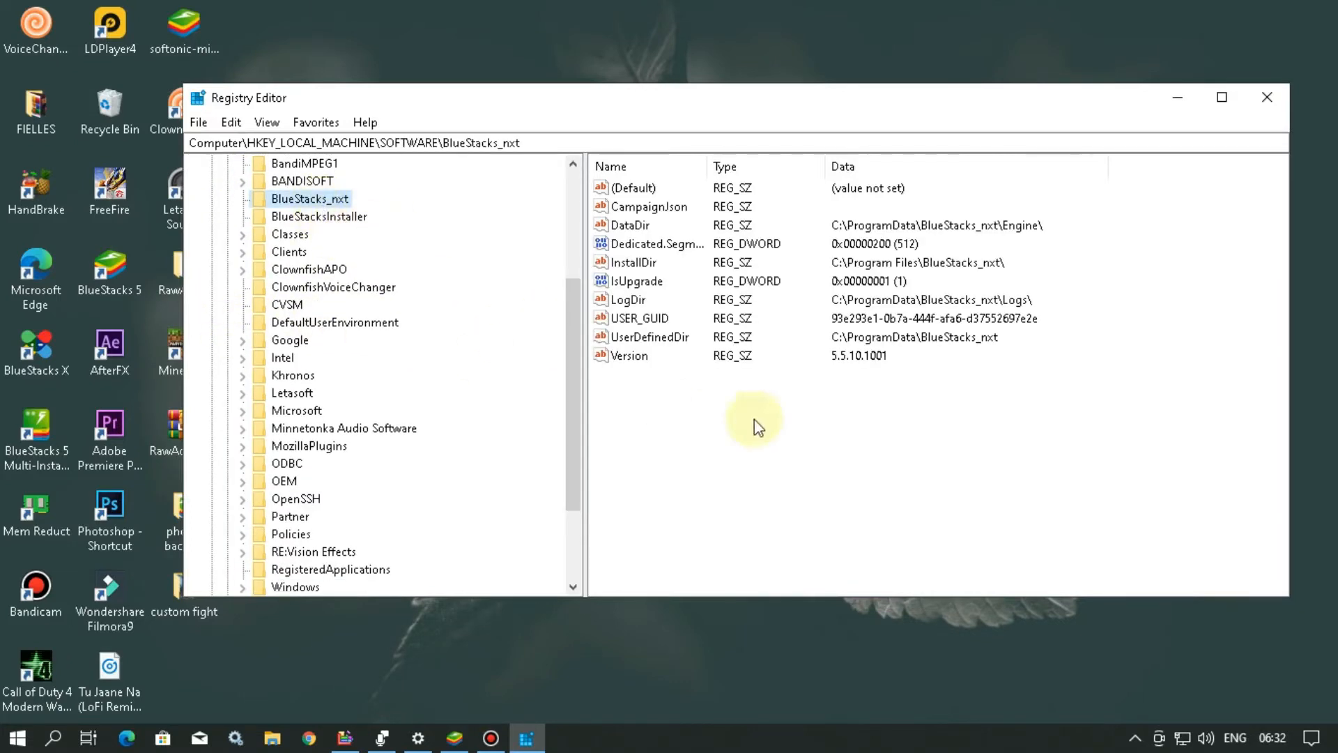
click(648, 243)
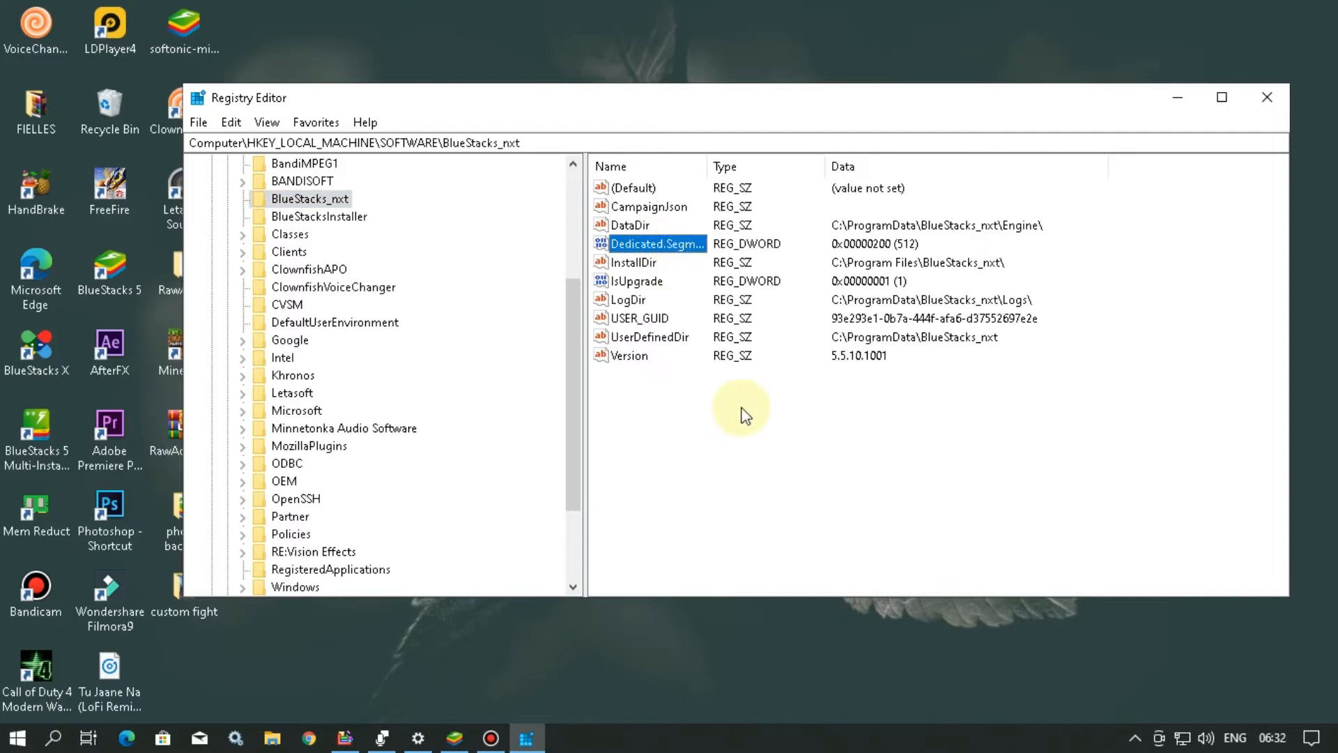
right_click(741, 410)
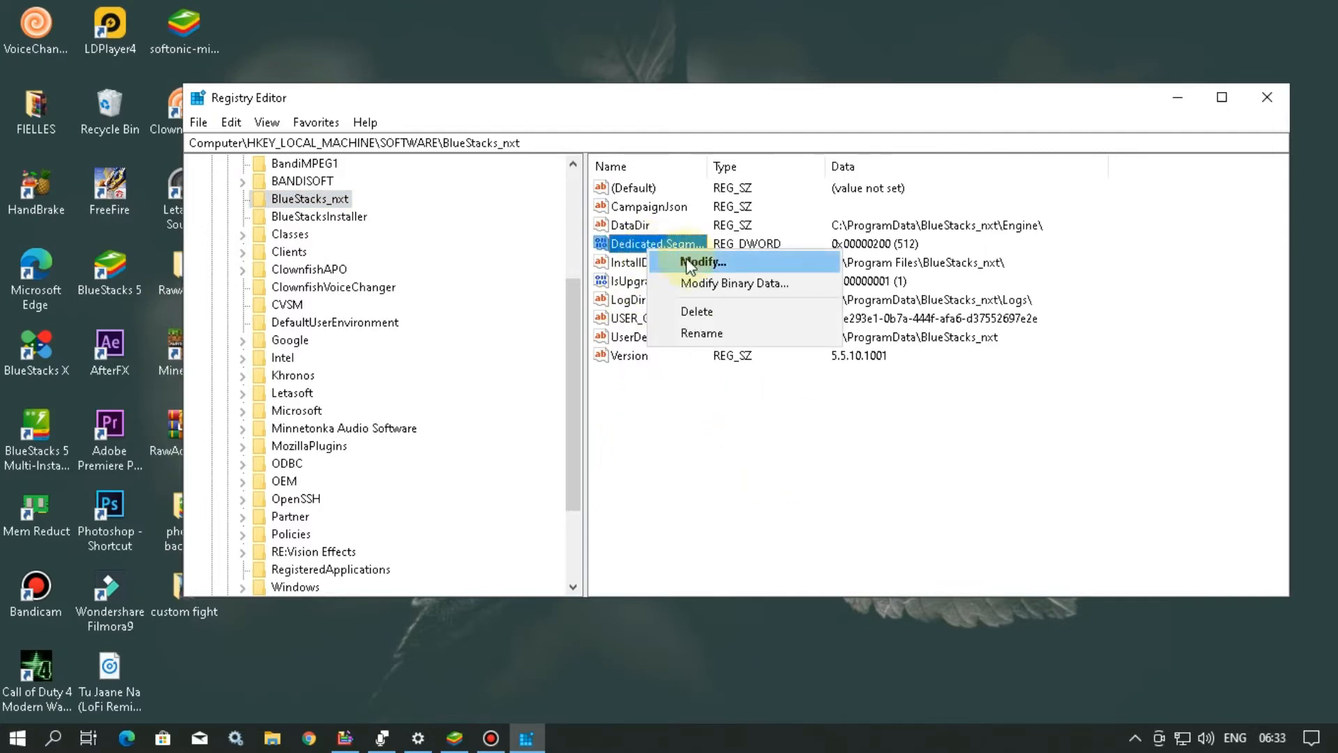
click(703, 263)
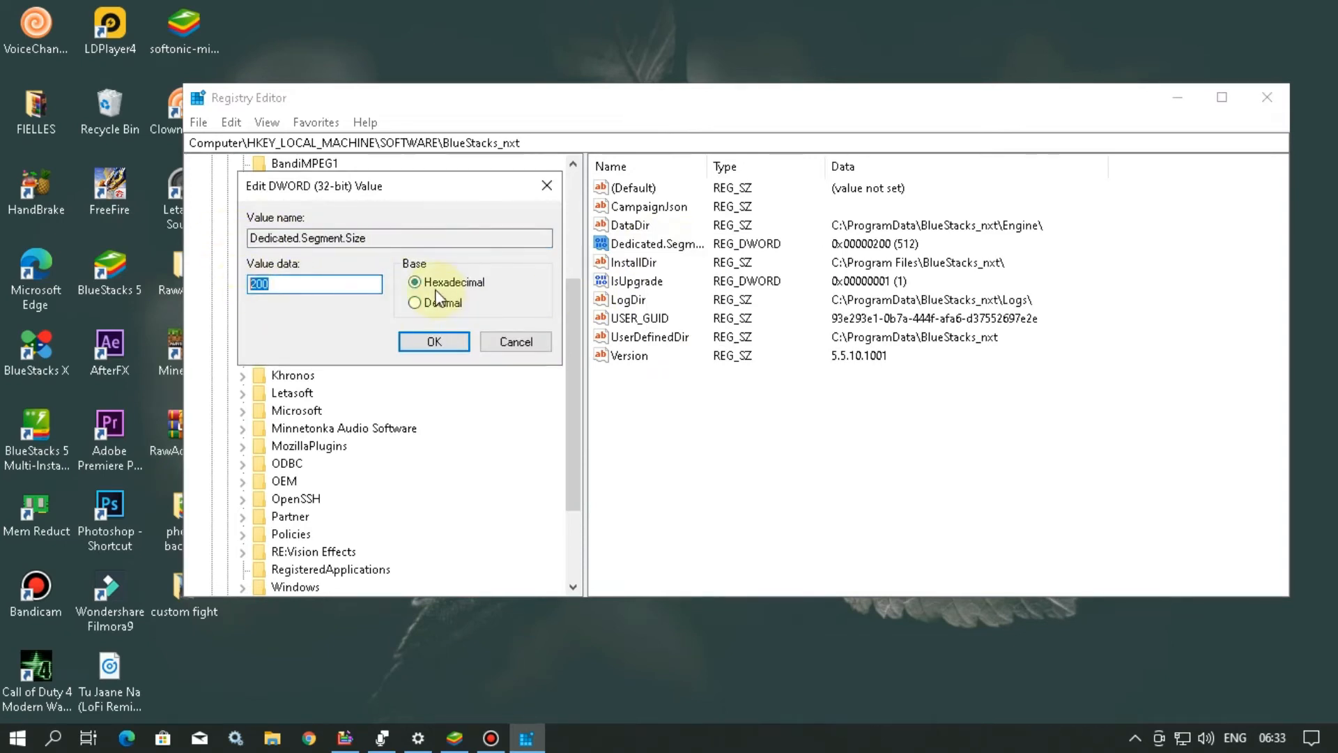
click(433, 342)
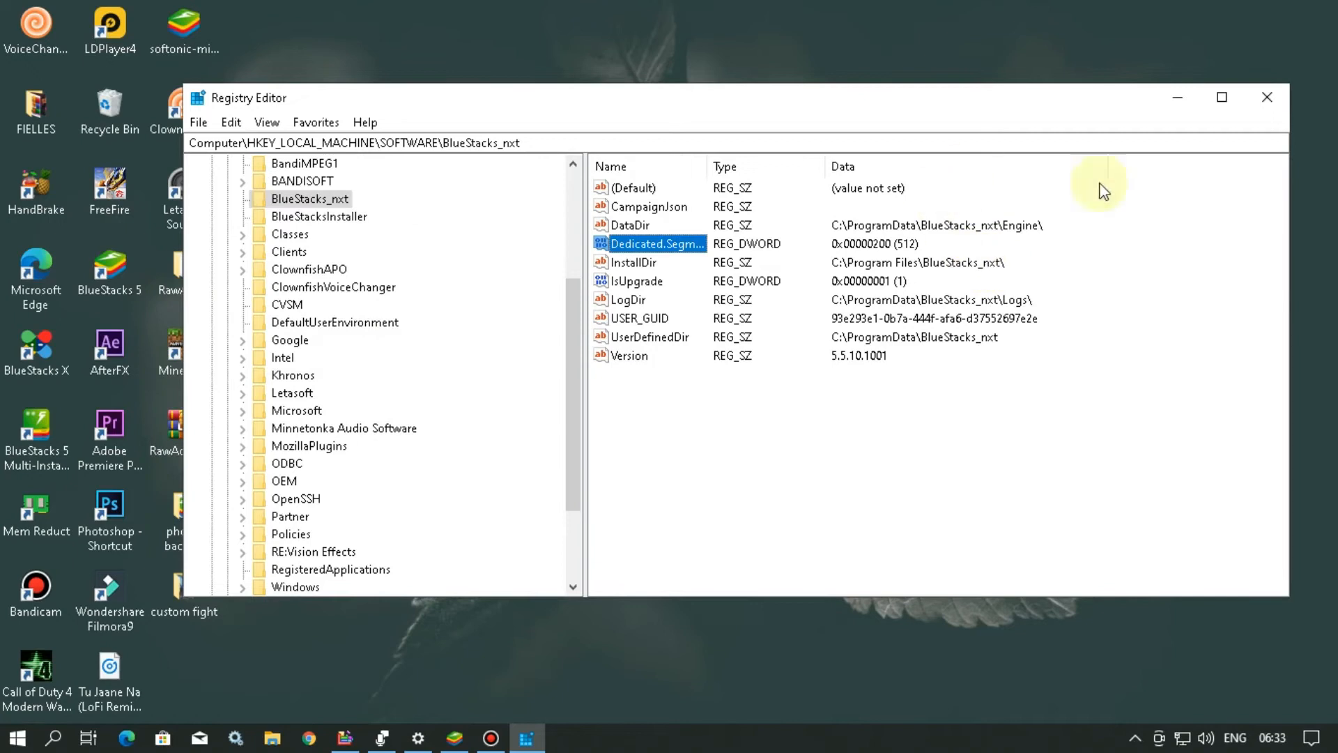
click(1268, 96)
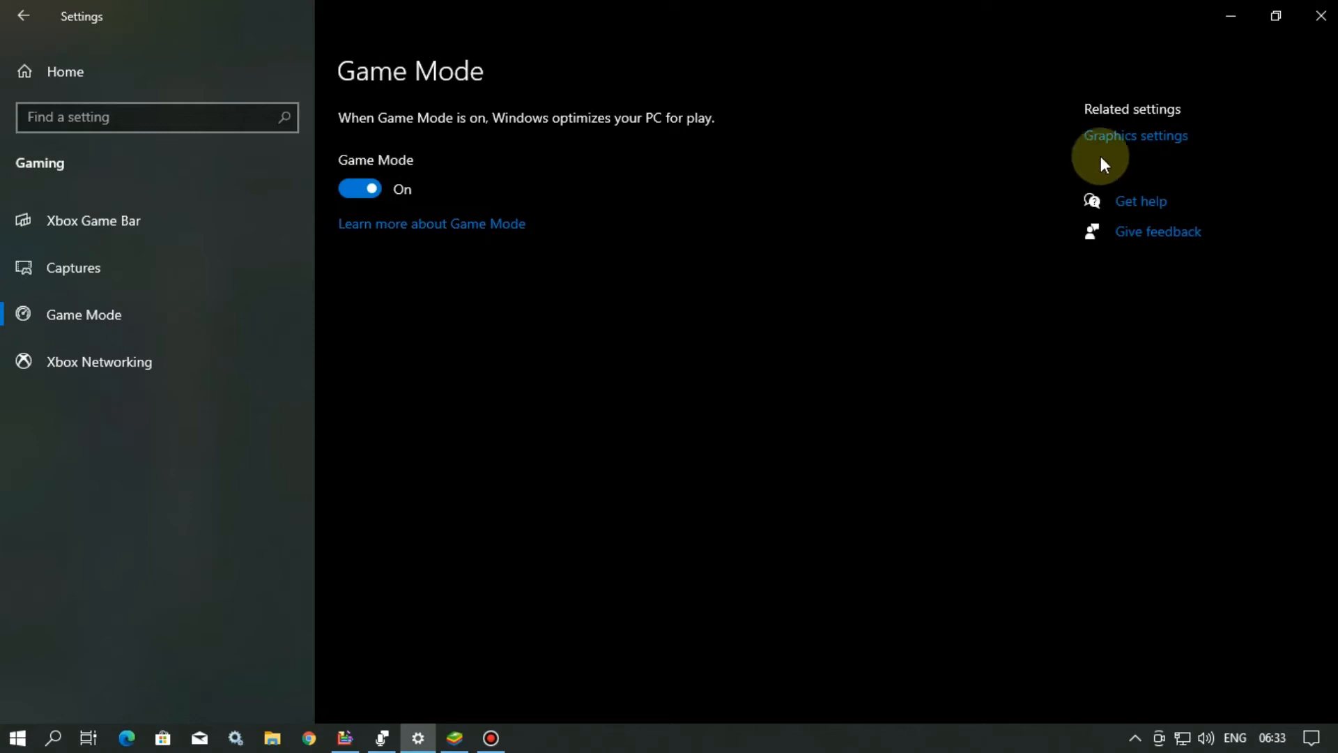
- Save High performance graphics preference for BlueStacks and BlueStacks GLCheck Utility
click(1135, 135)
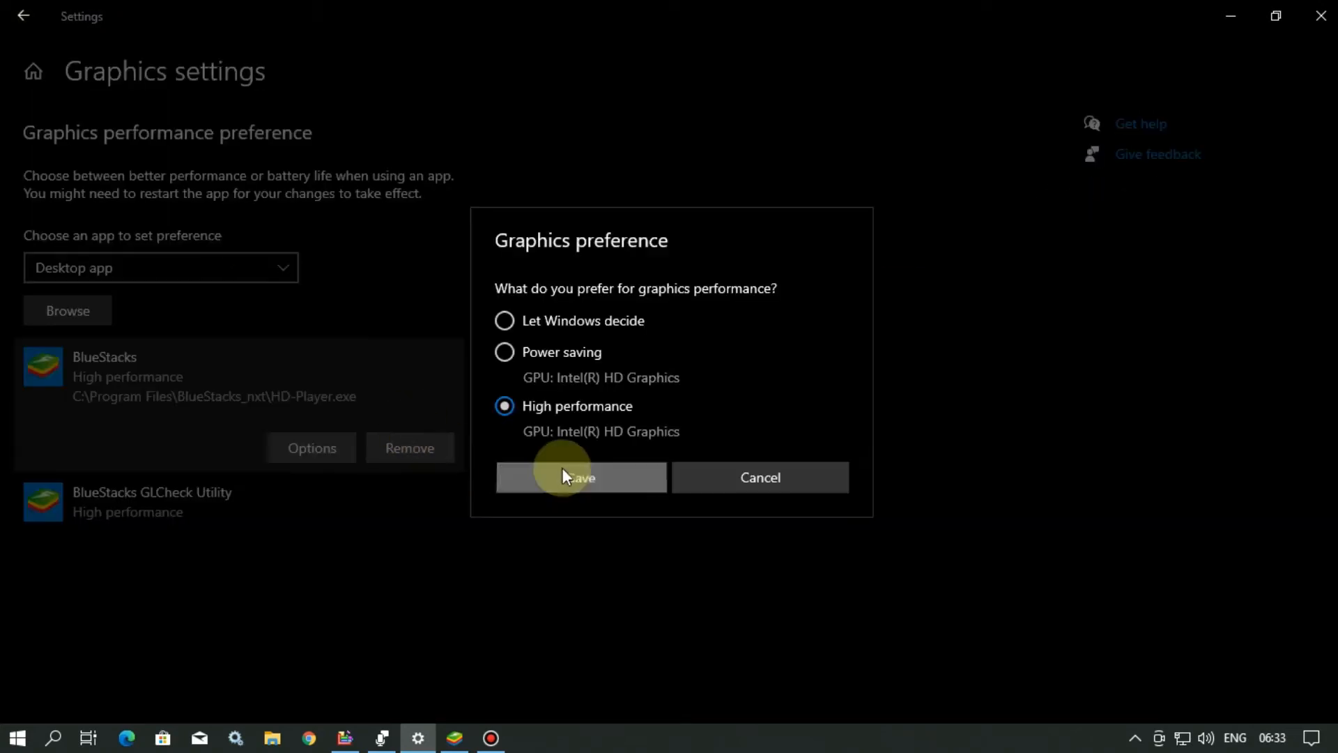
click(581, 477)
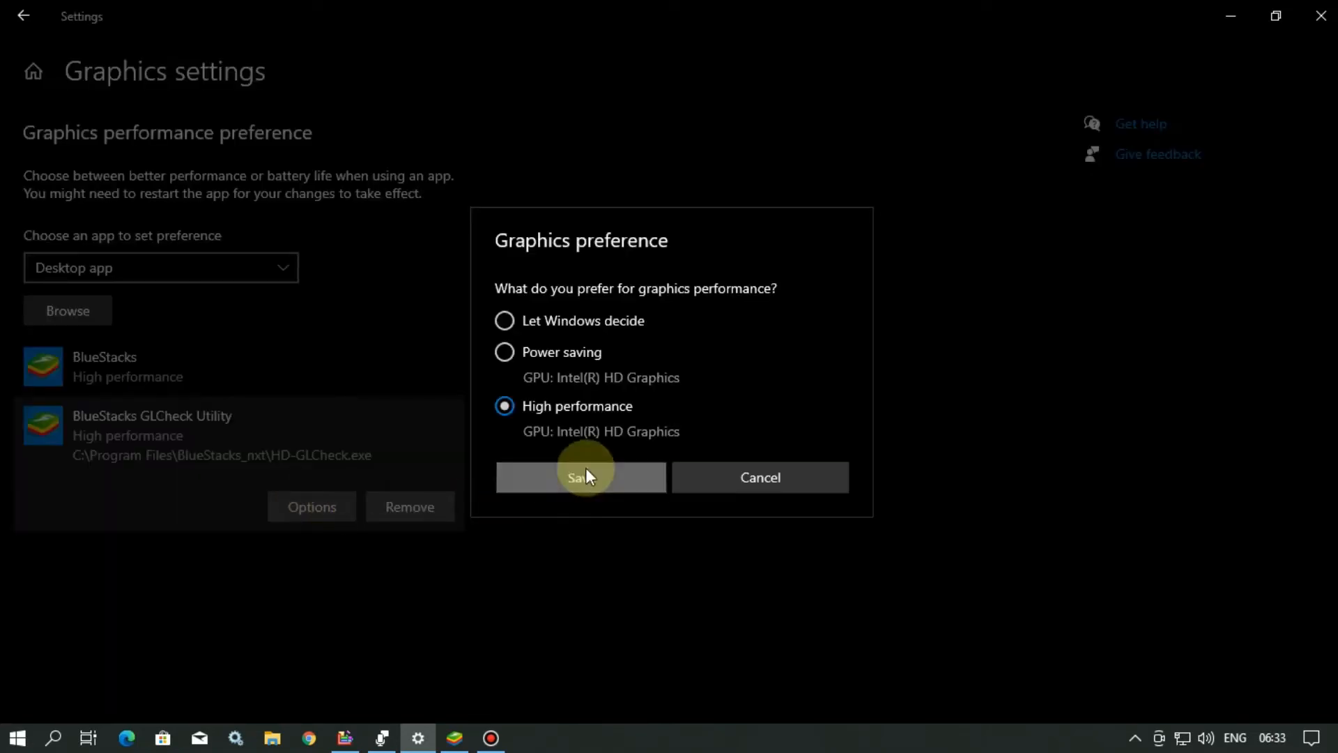
click(582, 477)
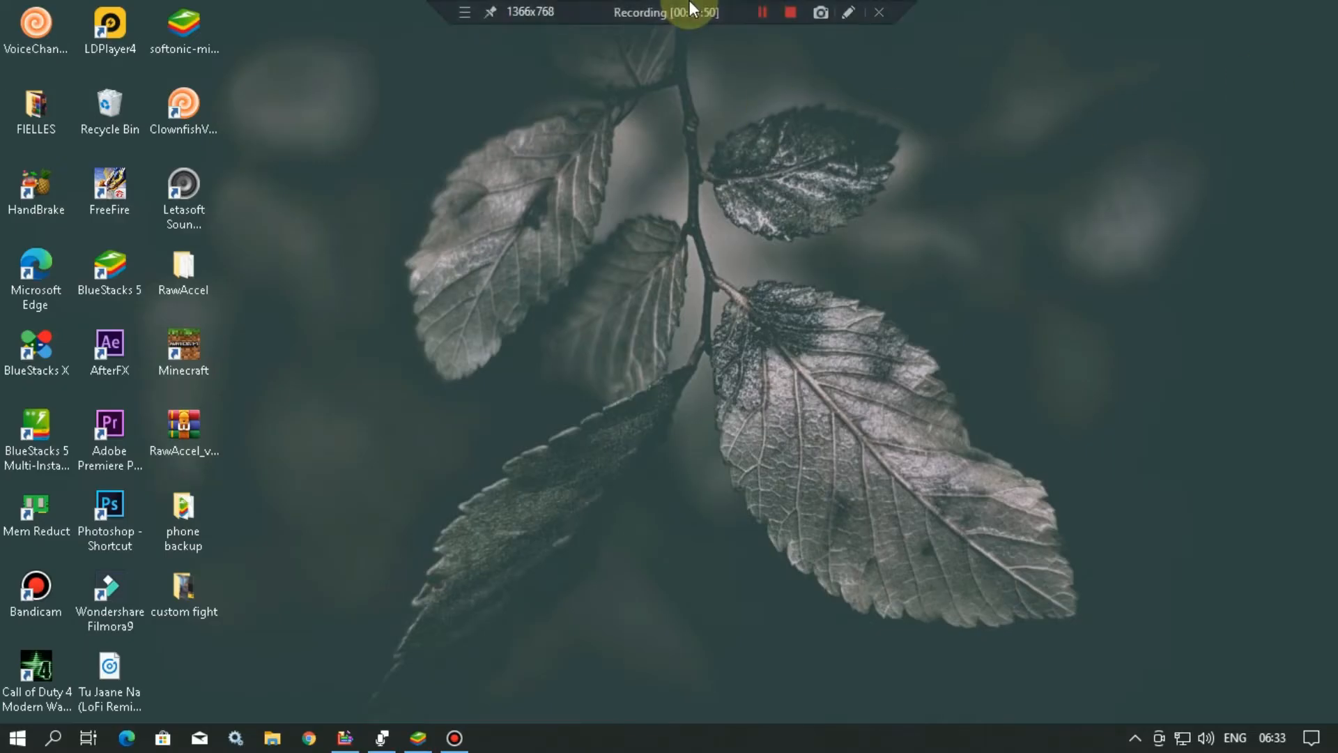
click(417, 737)
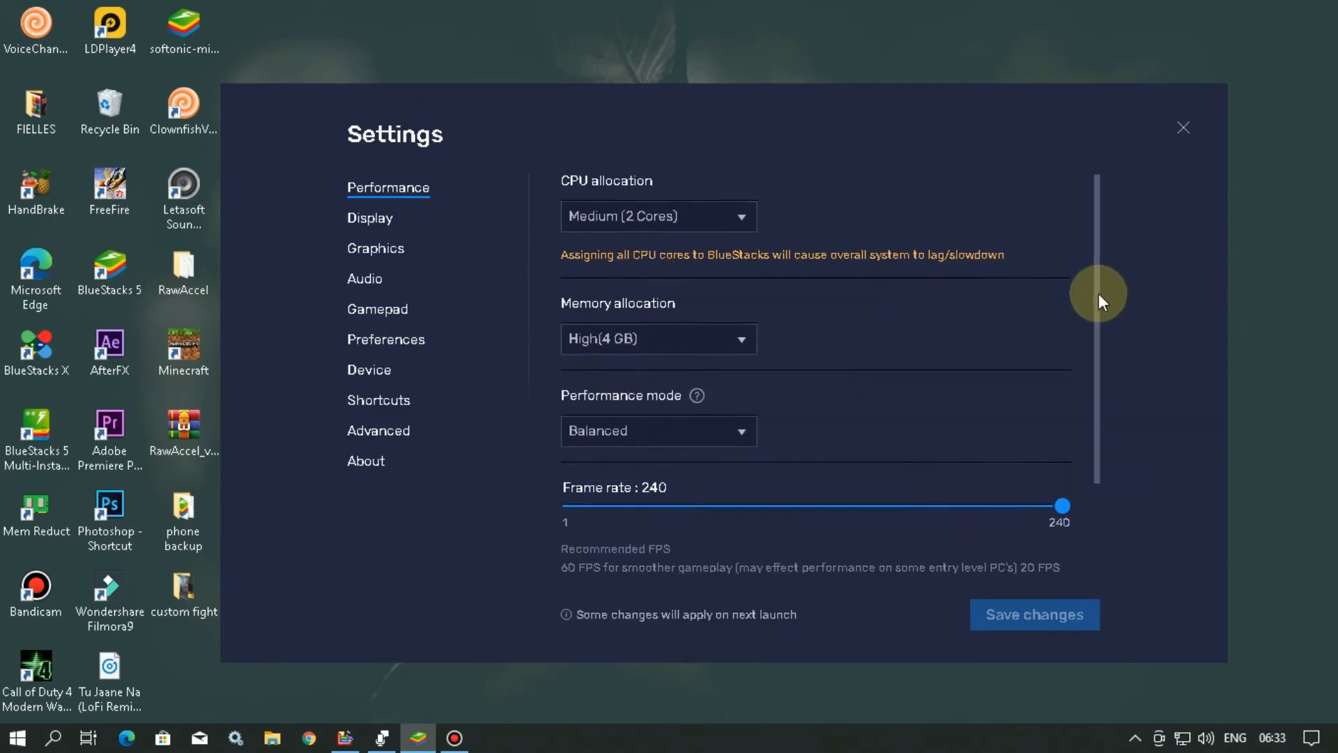
- Enable high frame rate in BlueStacks Performance settings
scroll(down, 3)
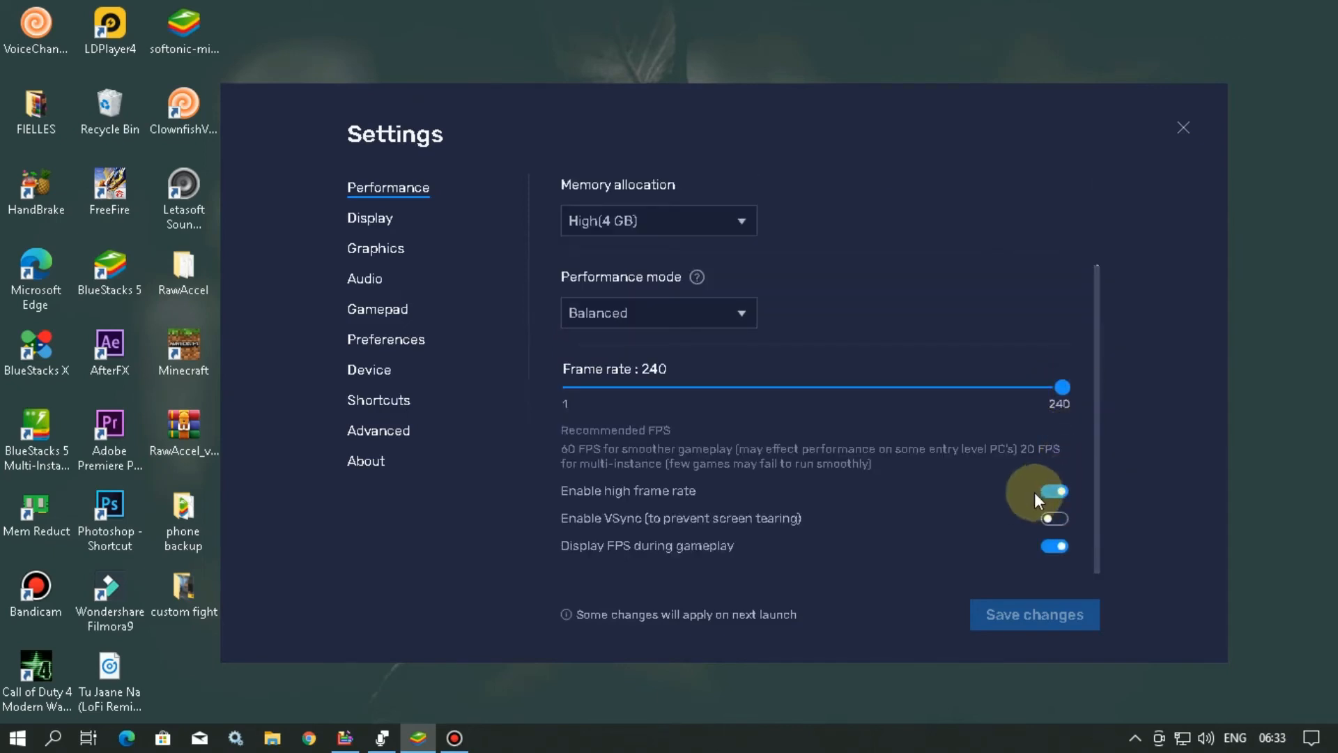
click(369, 217)
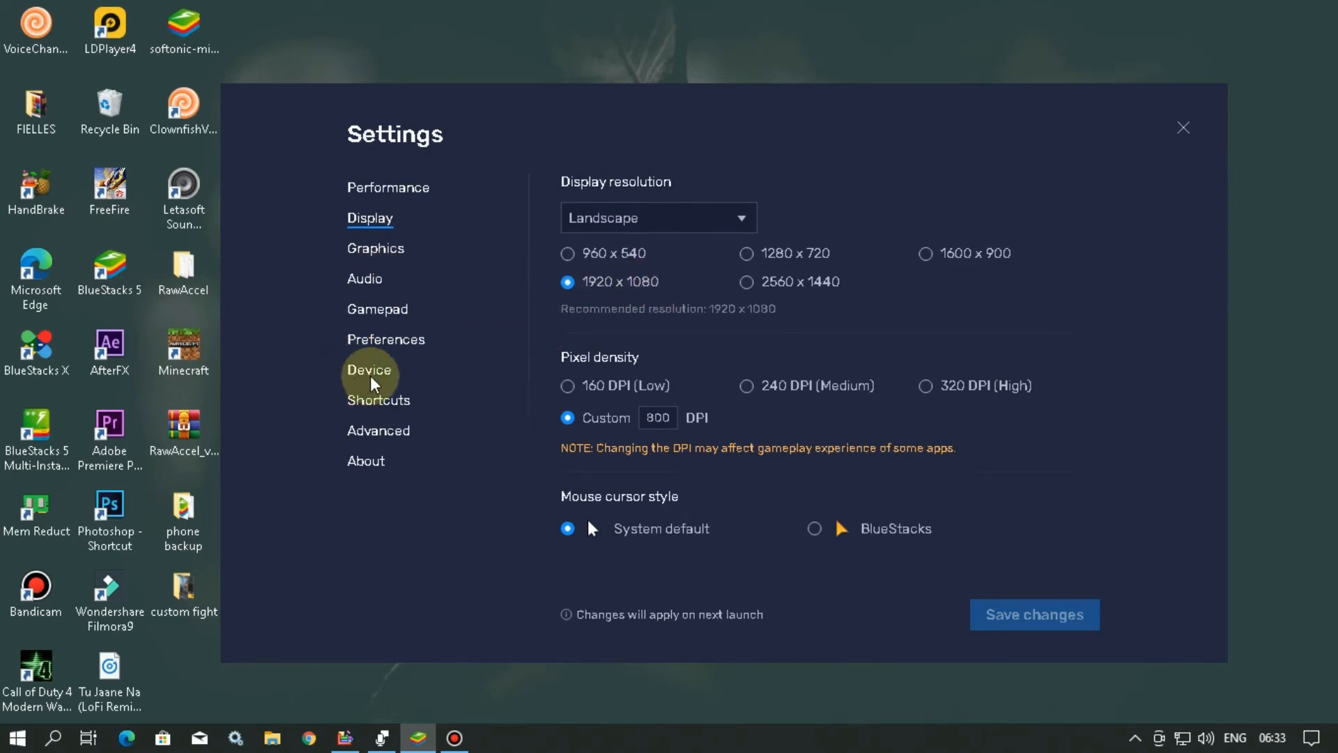
click(378, 431)
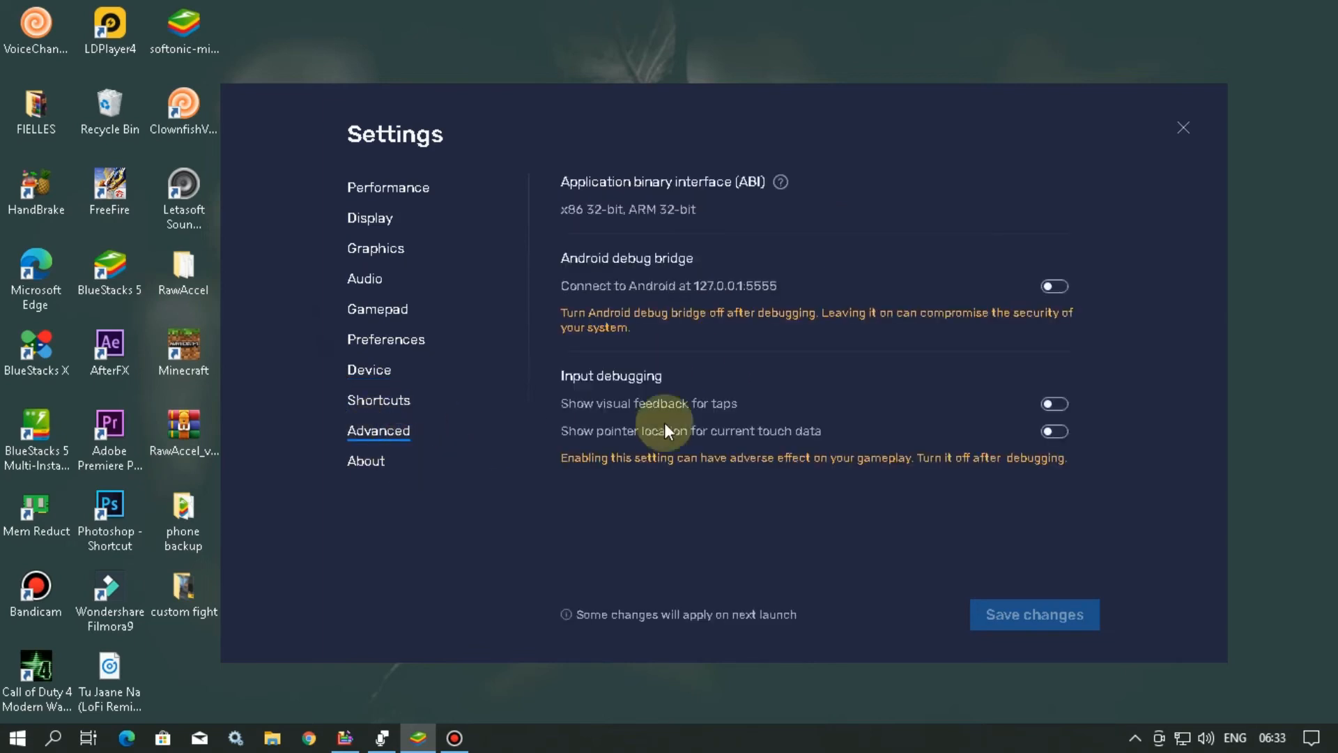
- Check for updates in About, finding version 5.5.100.1040 available, and close Settings
click(365, 460)
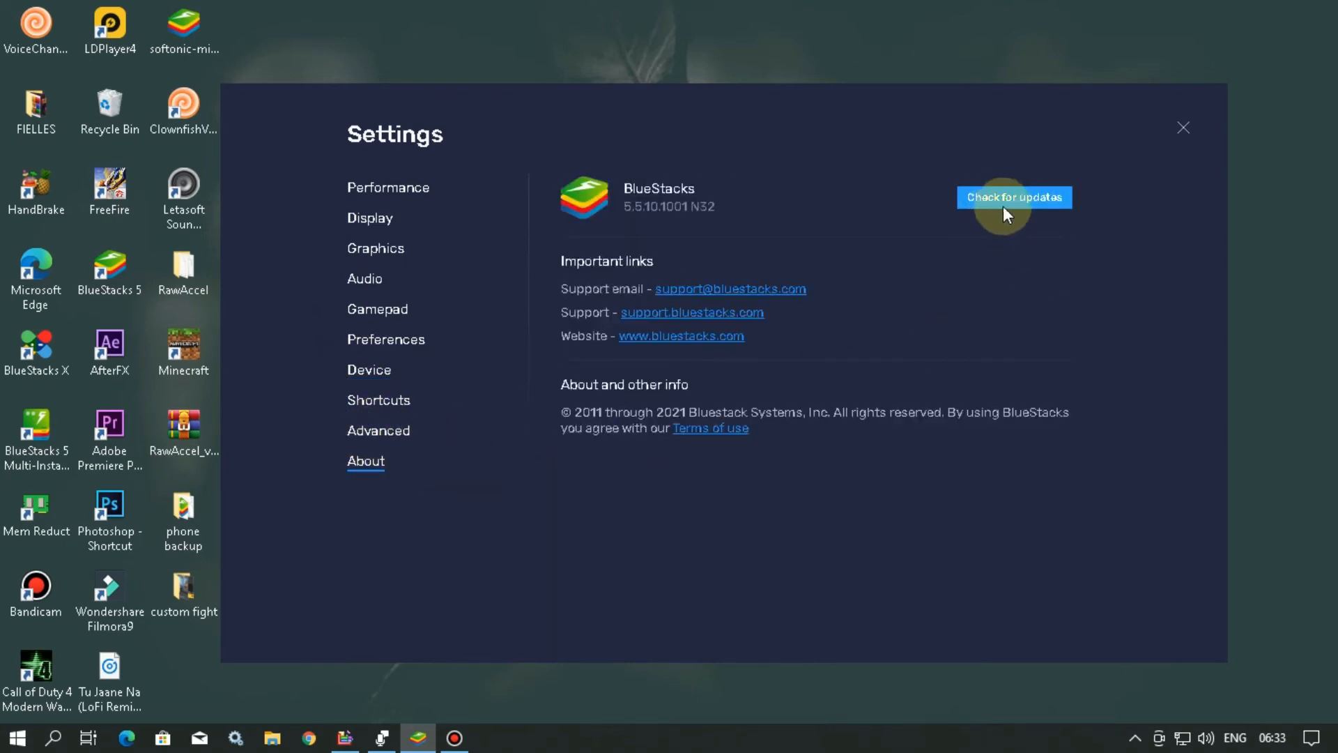
click(1014, 196)
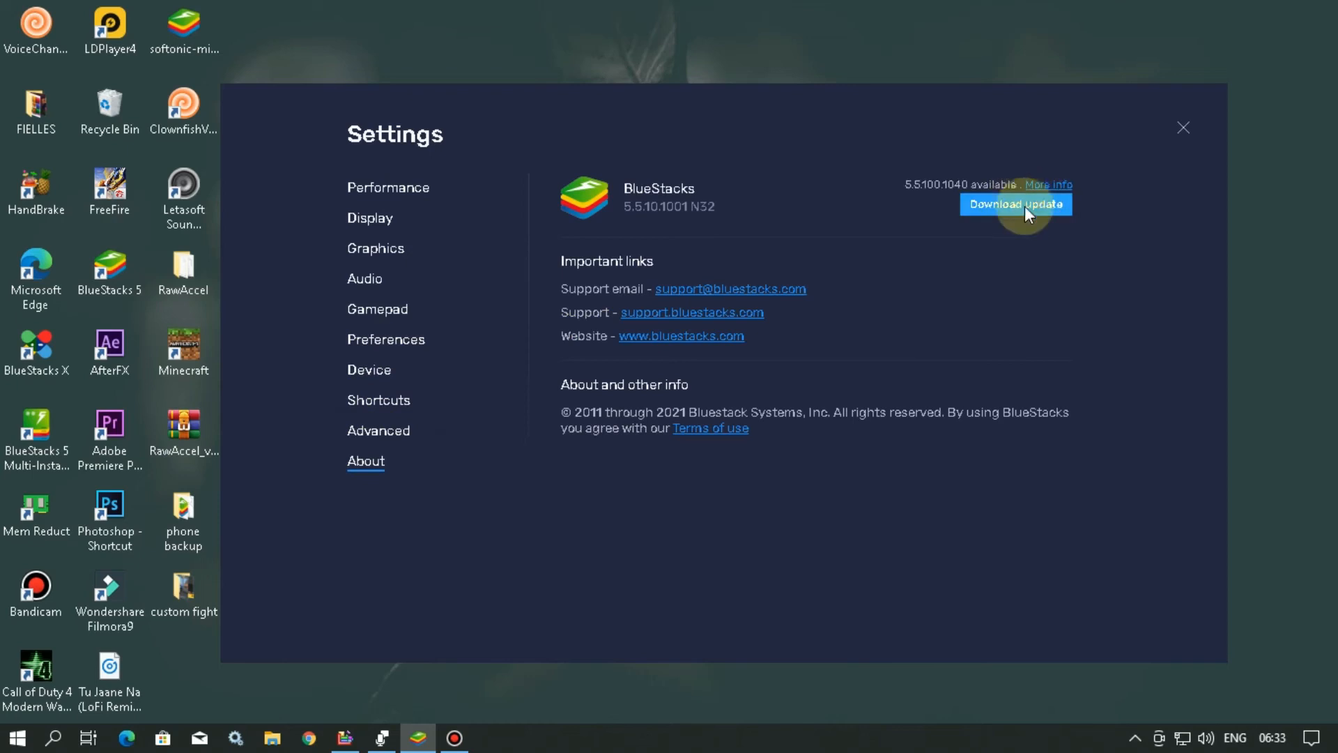
mouse_move(1184, 129)
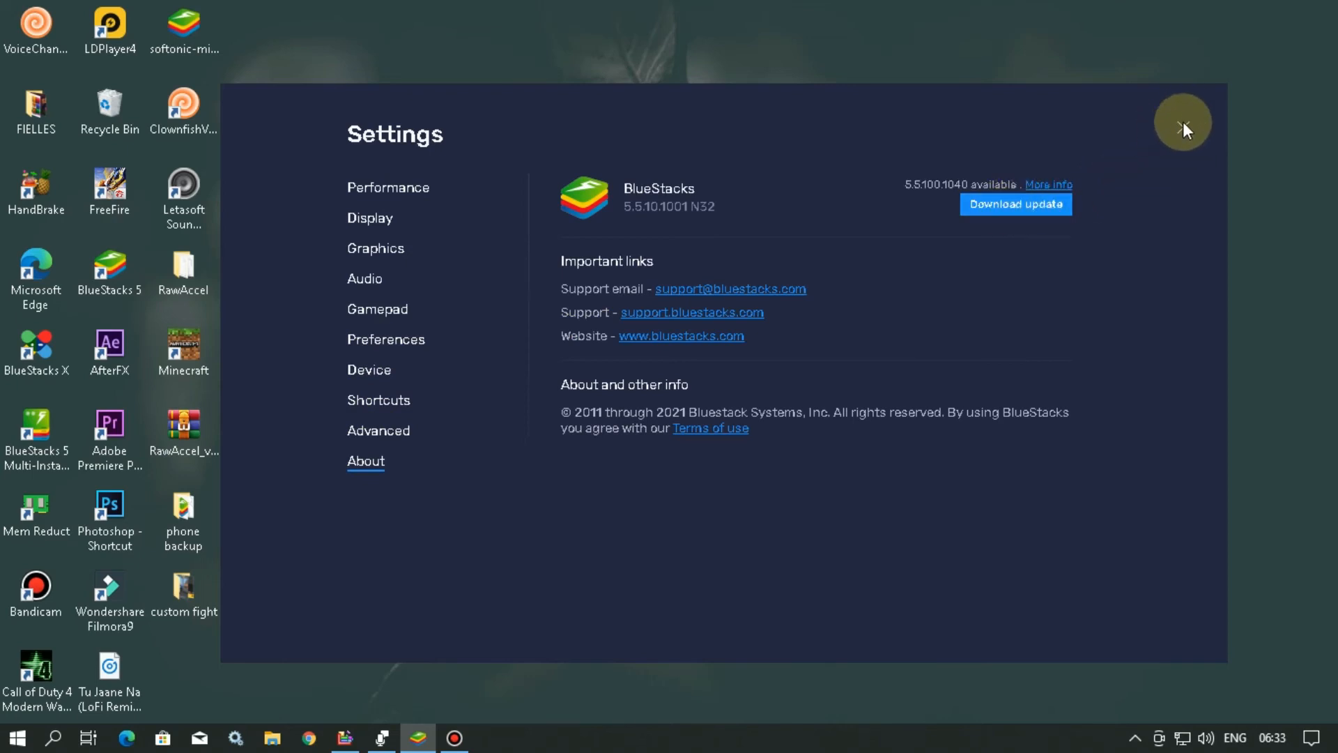
click(1183, 121)
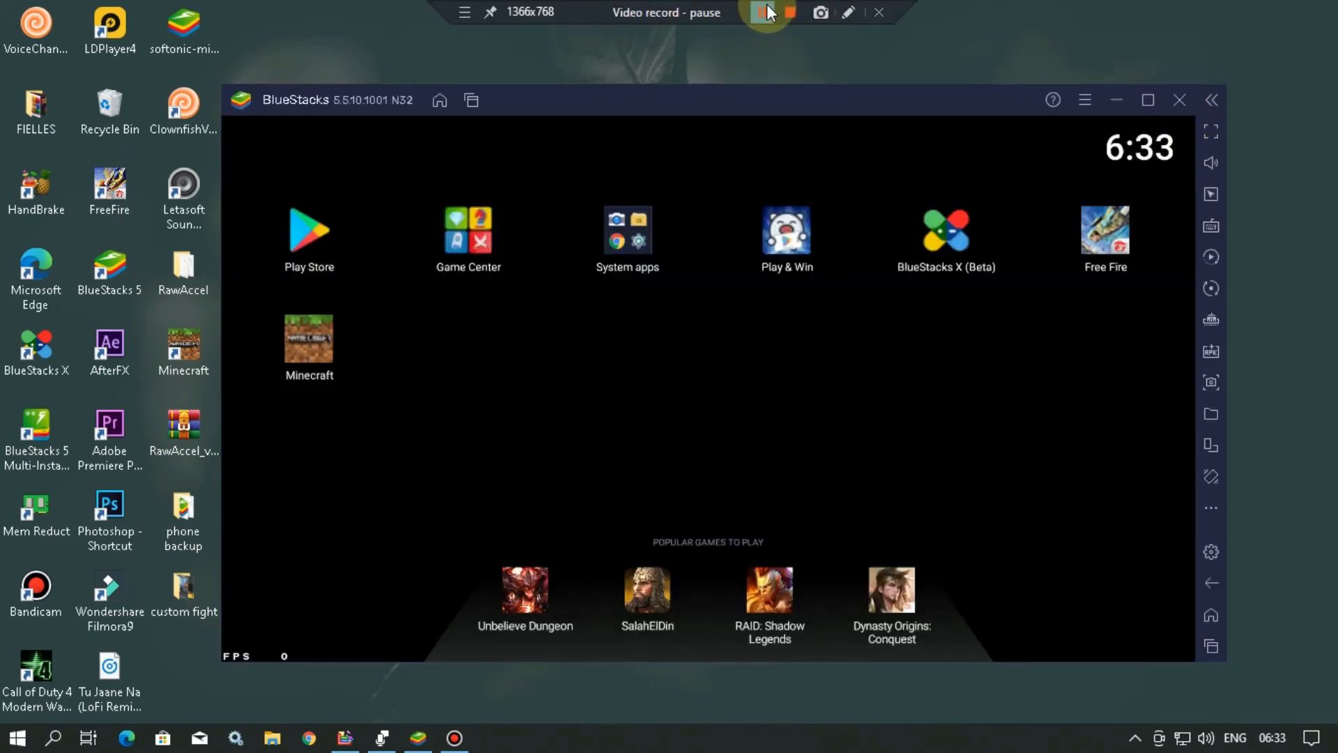